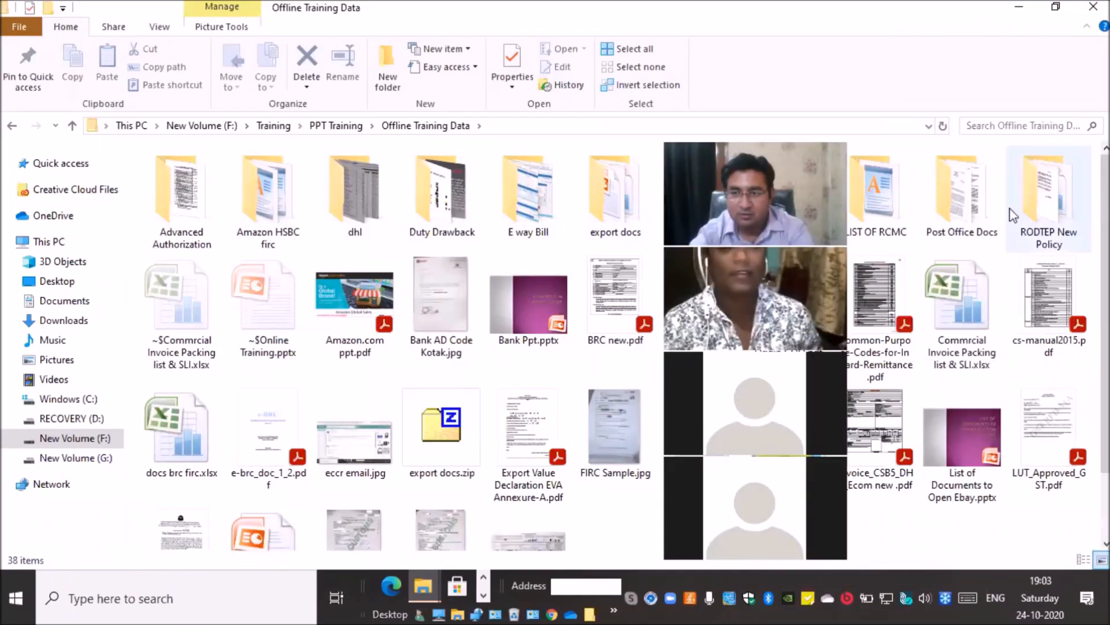
# Step: Open MEIS Benefit.pptx from File Explorer into PowerPoint
pyautogui.doubleClick(1049, 187)
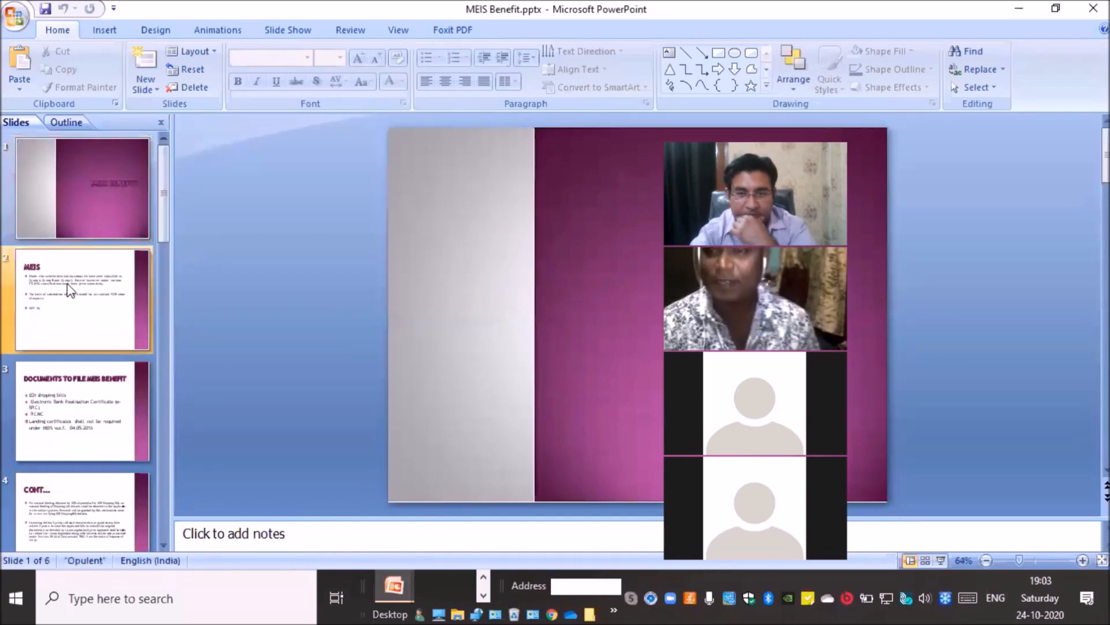
# Step: Show slide 2 'MEIS' with its country-group, FOB reward and ANF-3A bullets
pyautogui.click(81, 298)
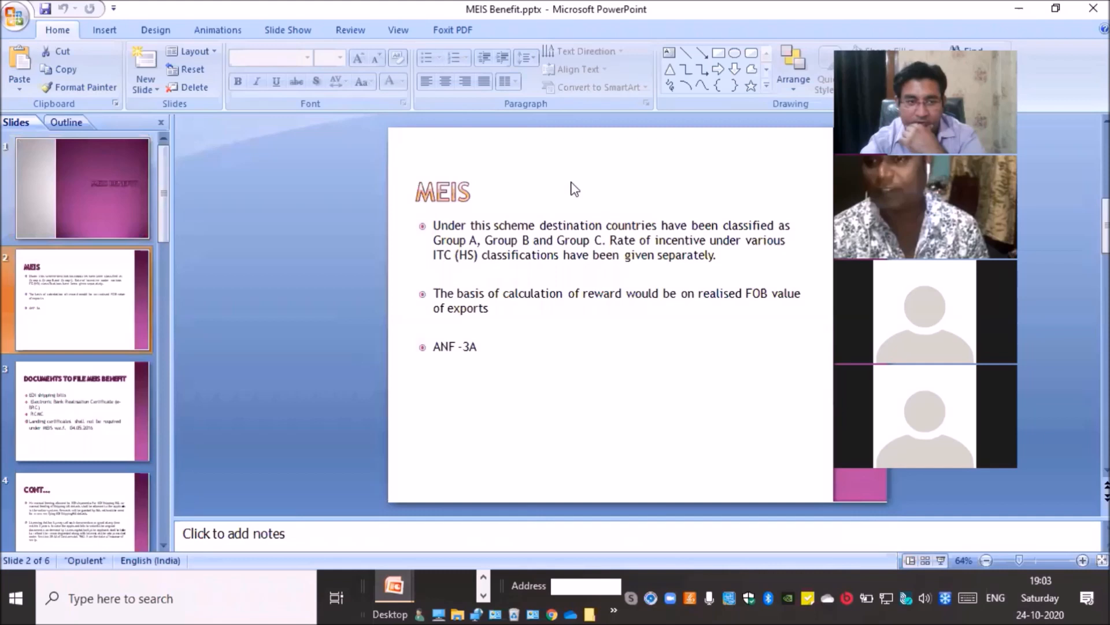
pyautogui.moveTo(287, 397)
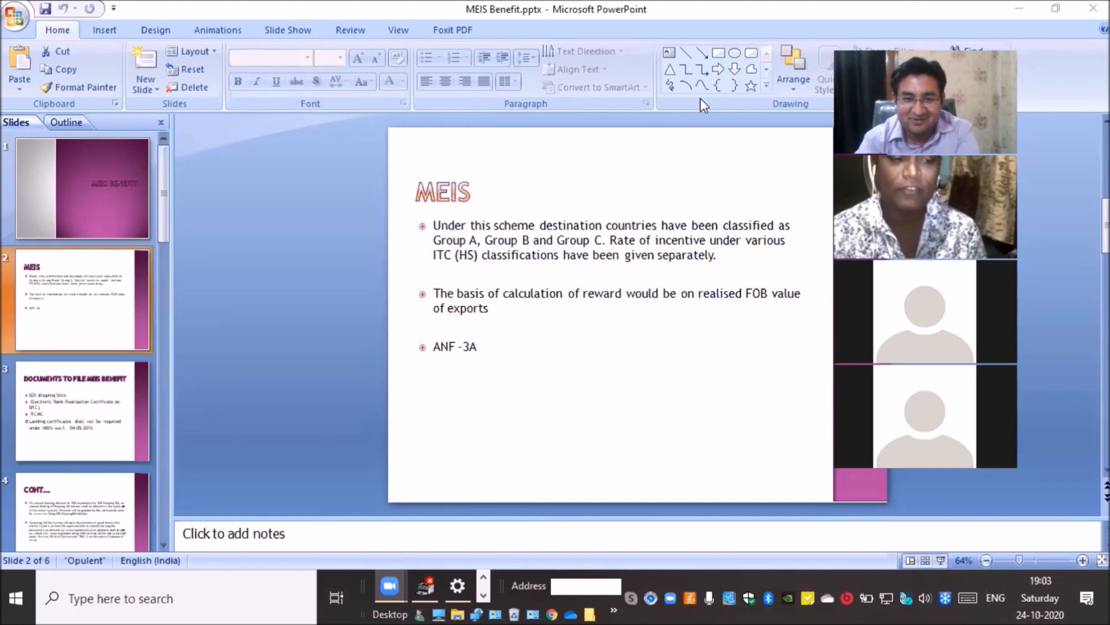
pyautogui.moveTo(402, 373)
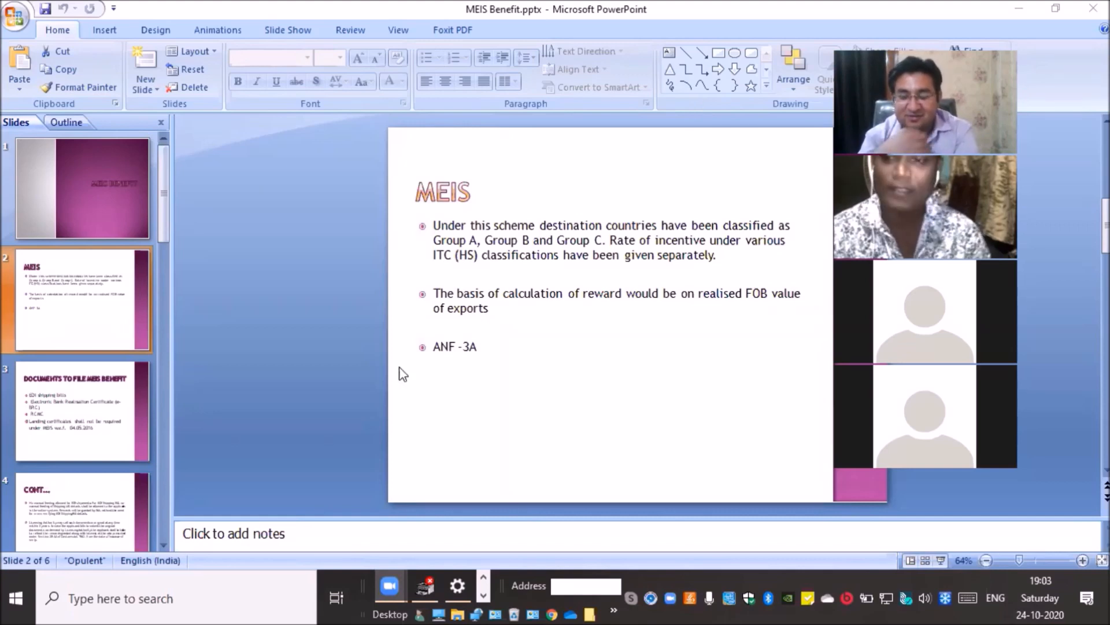